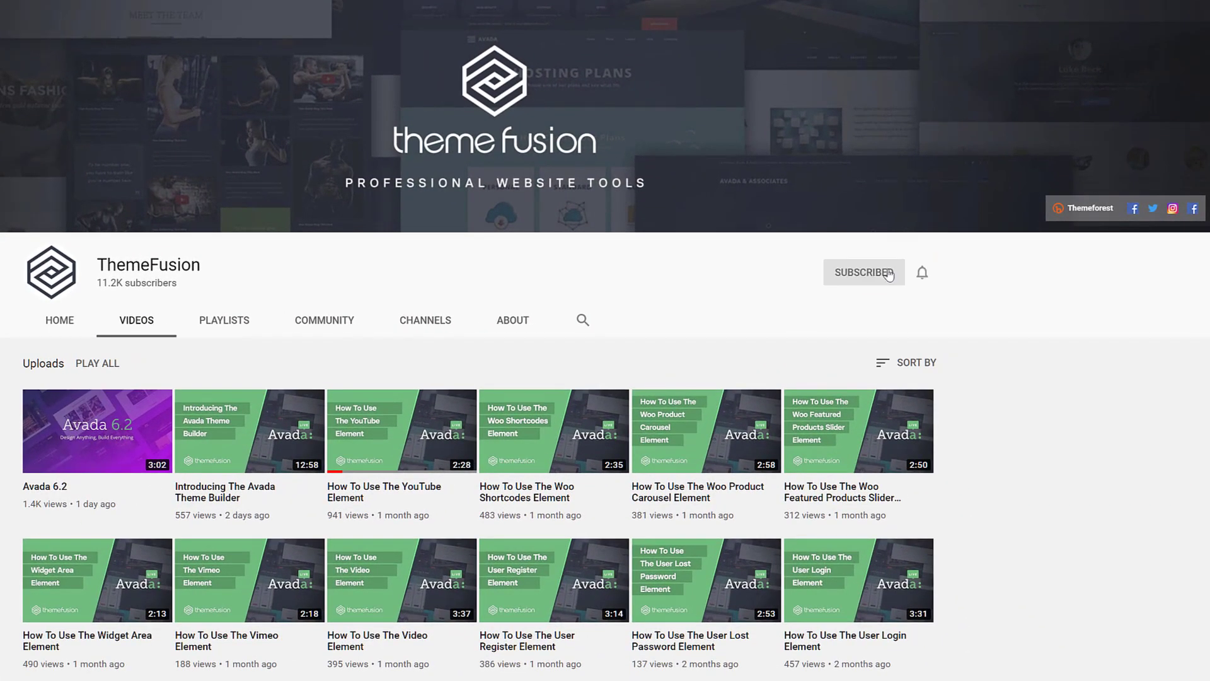
Add a new element below the Popular & Recent Posts title.
{"action": "left_click", "coordinate": [864, 272]}
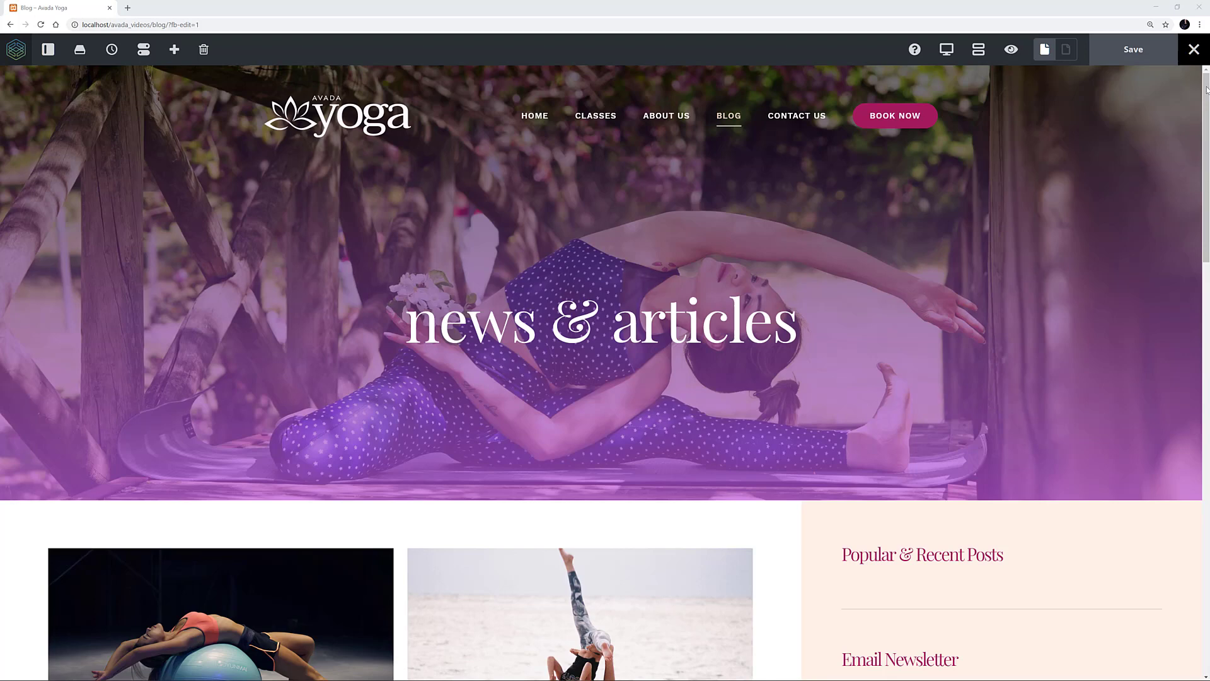
{"action": "scroll", "scroll_direction": "down", "scroll_amount": 3}
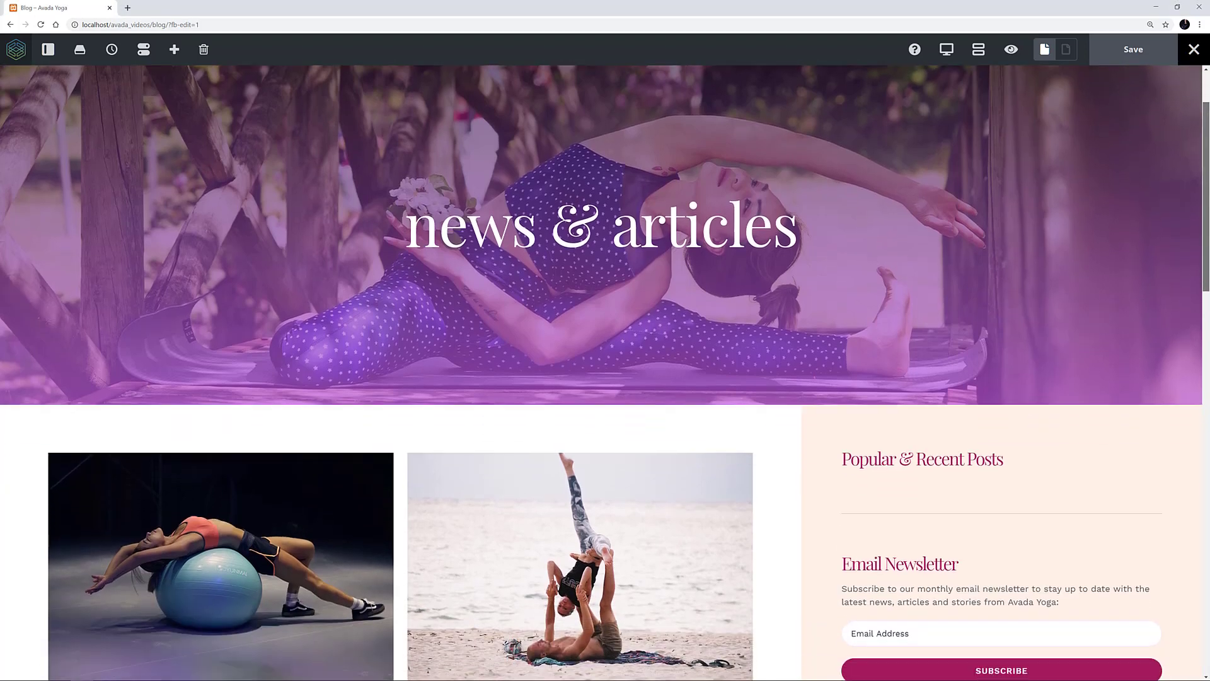
{"action": "scroll", "scroll_direction": "down", "scroll_amount": 3}
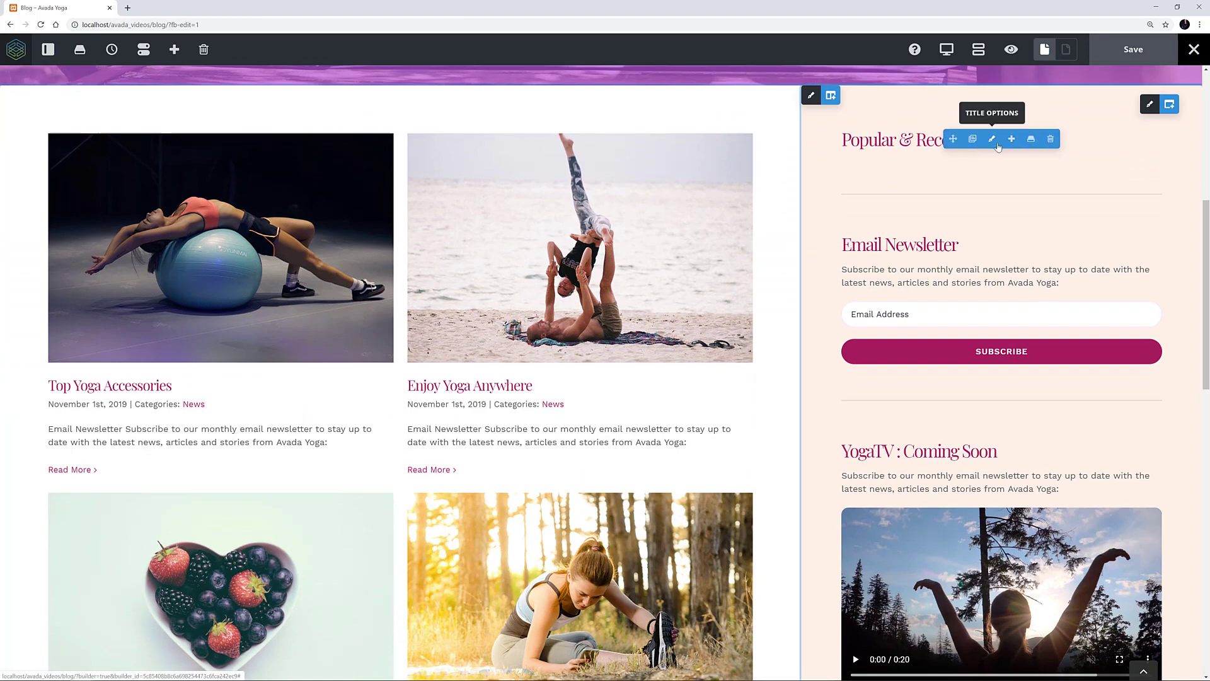
{"action": "left_click", "coordinate": [1010, 139]}
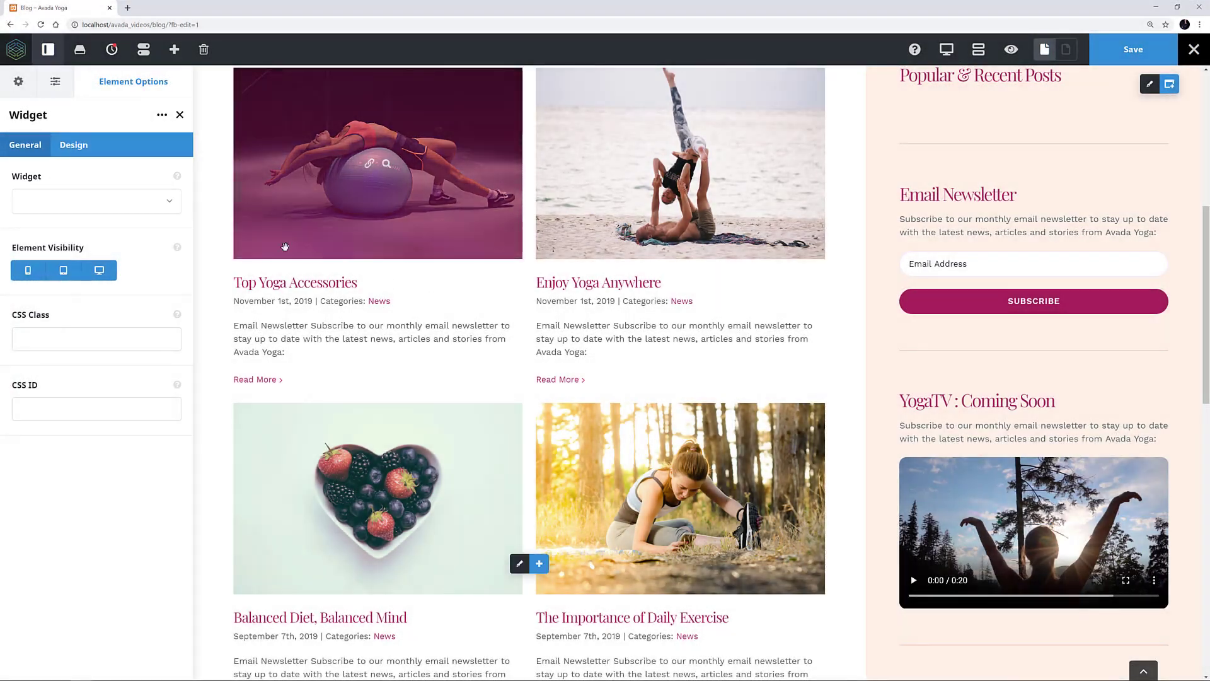
Open the Widget type dropdown and scroll toward Avada: Tabs.
{"action": "left_click", "coordinate": [96, 200]}
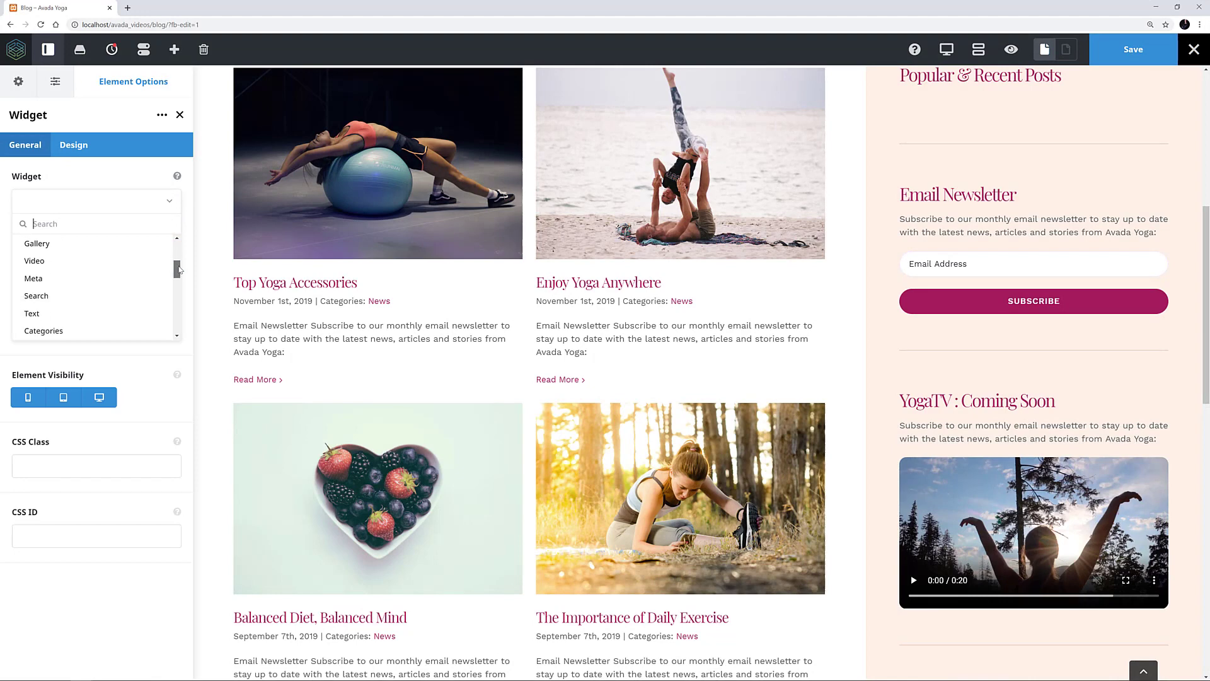
{"action": "scroll", "scroll_direction": "down", "scroll_amount": 3}
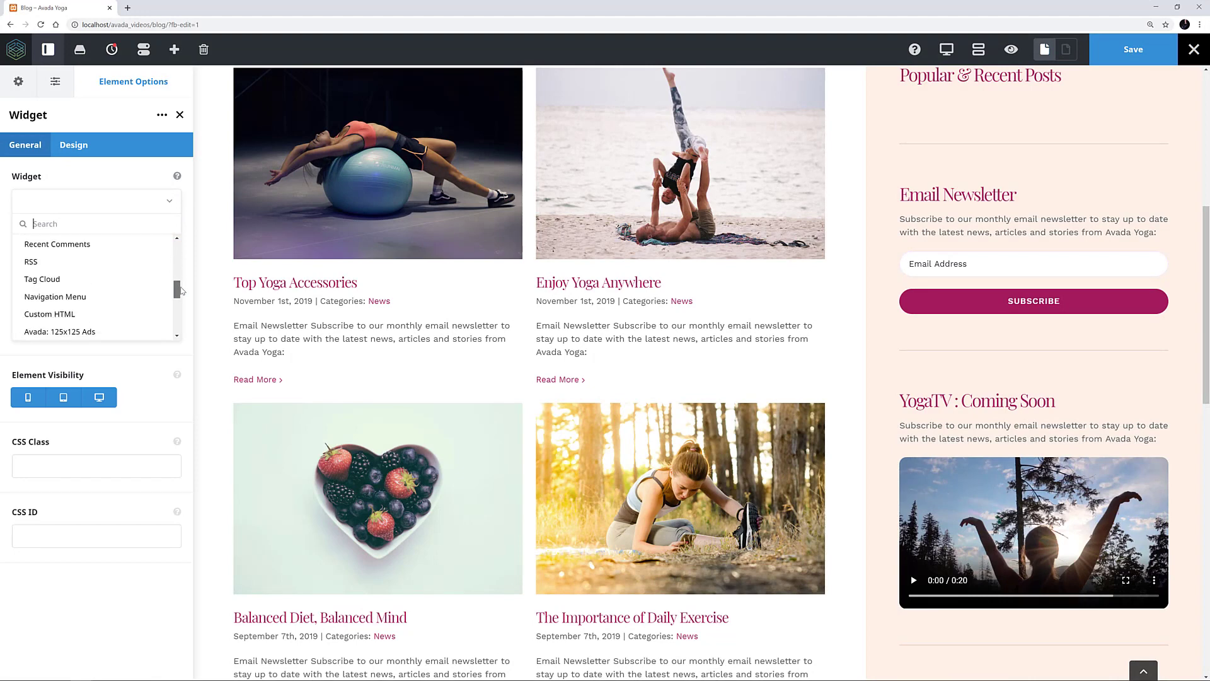
{"action": "scroll", "scroll_direction": "down", "scroll_amount": 3}
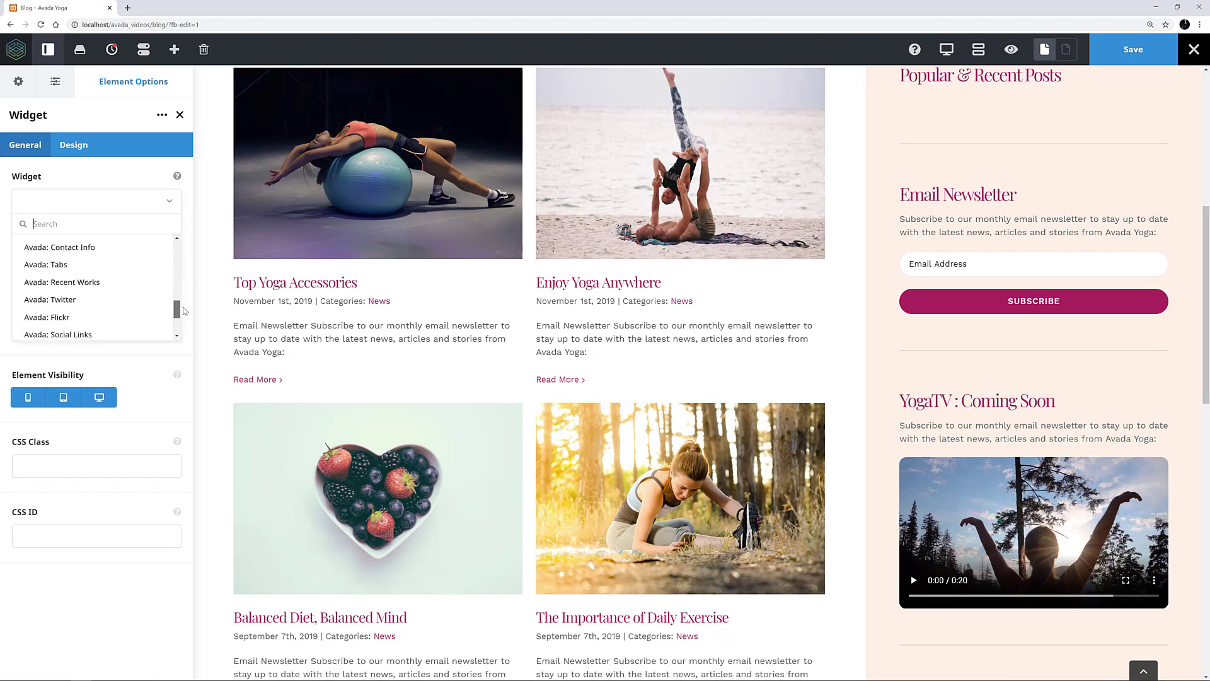
{"action": "scroll", "scroll_direction": "down", "scroll_amount": 3}
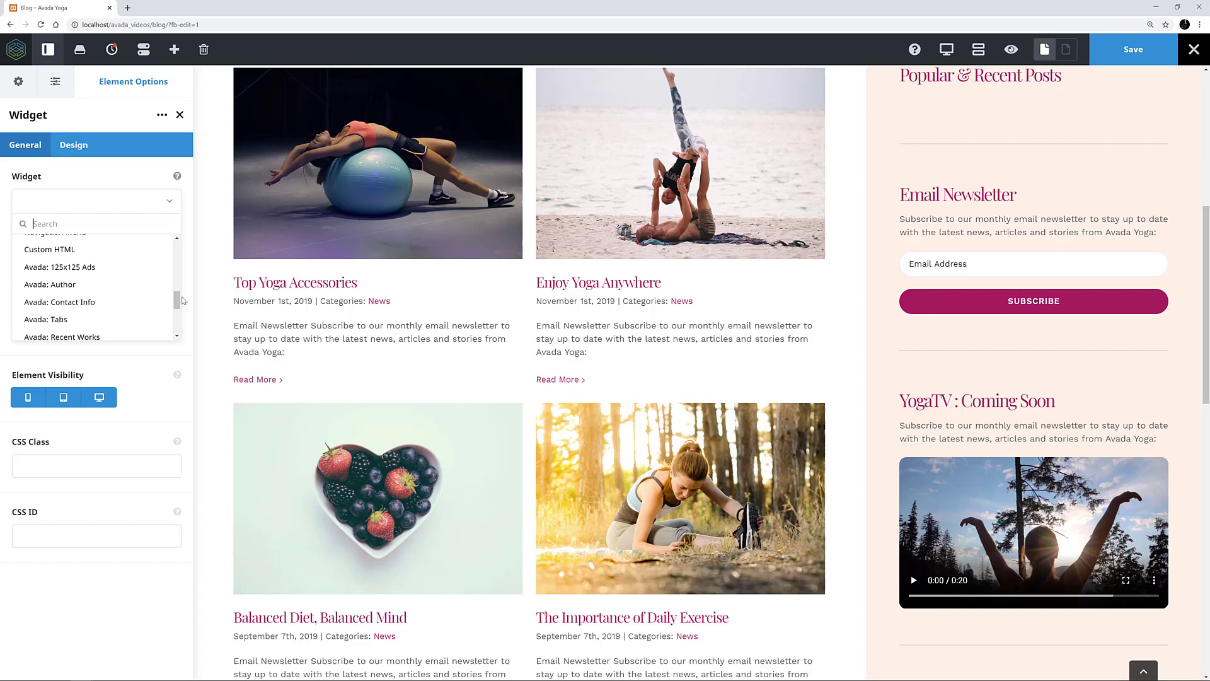
{"action": "mouse_move", "coordinate": [44, 319]}
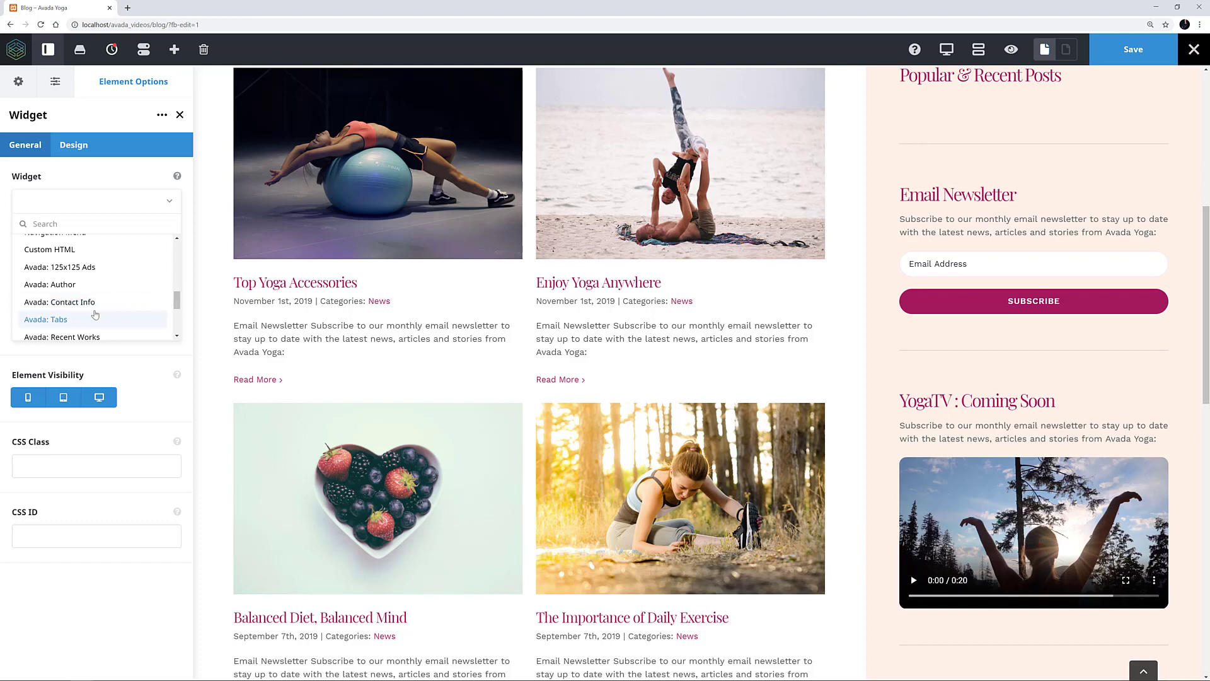
Choose Avada: Tabs, set Post Design to Featured Image / Avatar Circle, and turn Show comments off.
{"action": "left_click", "coordinate": [45, 319]}
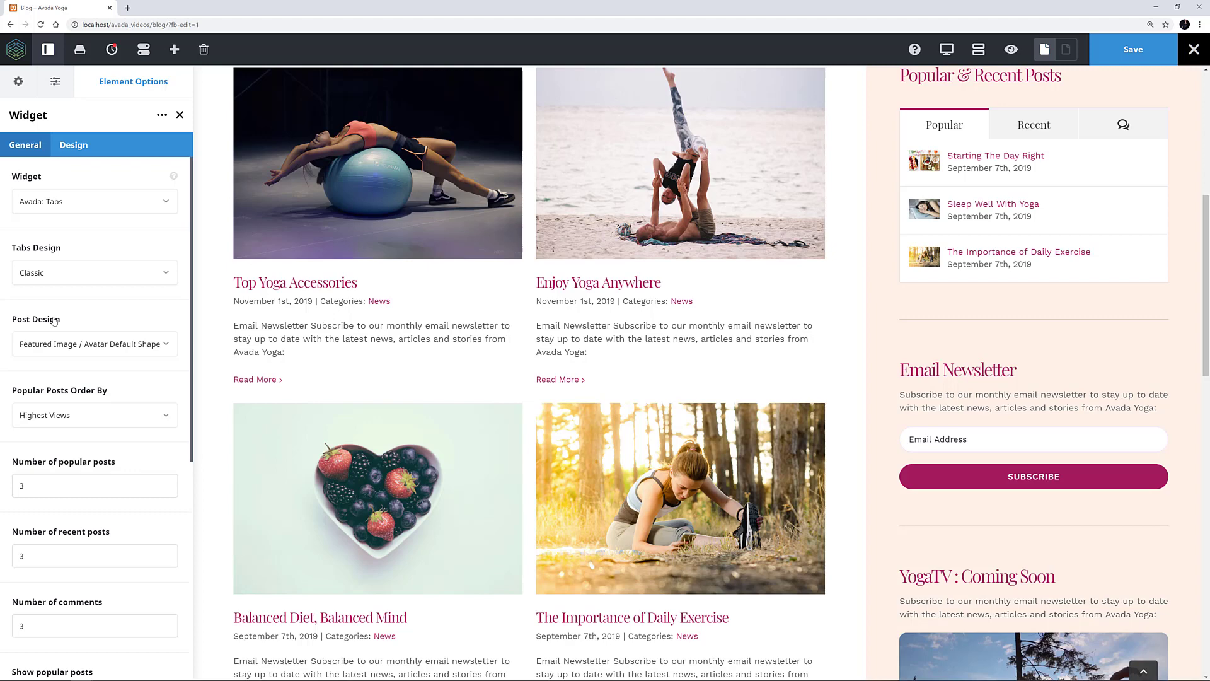
{"action": "mouse_move", "coordinate": [66, 340]}
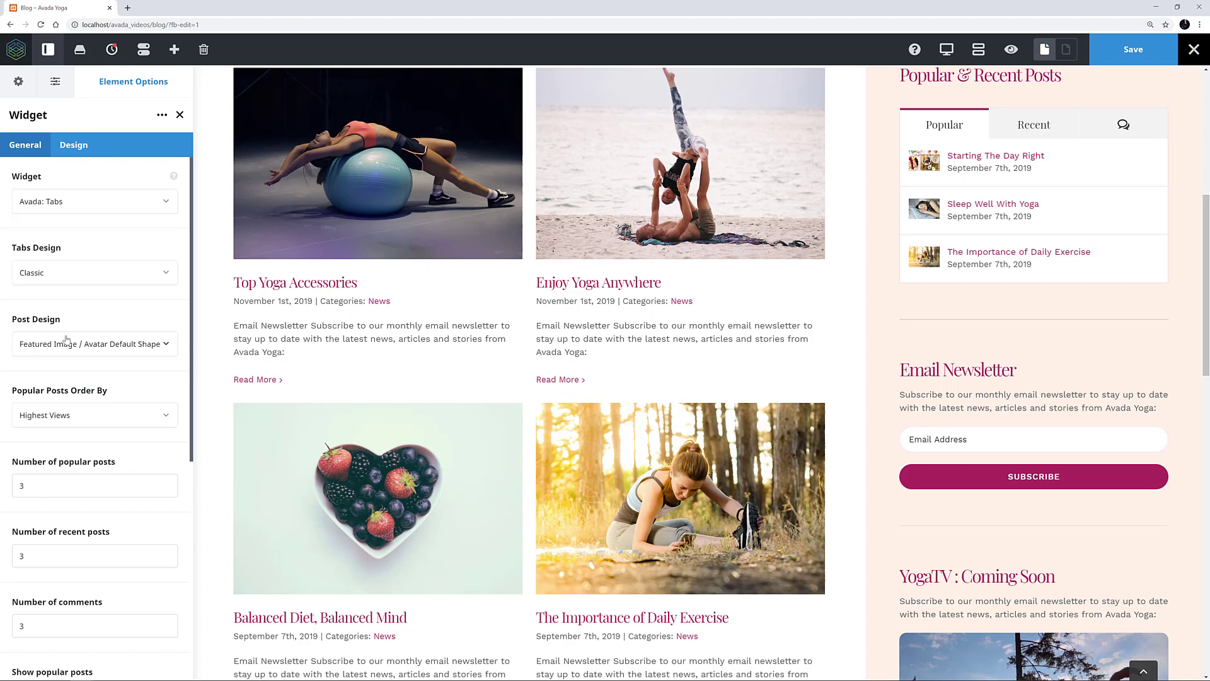
{"action": "left_click", "coordinate": [94, 343]}
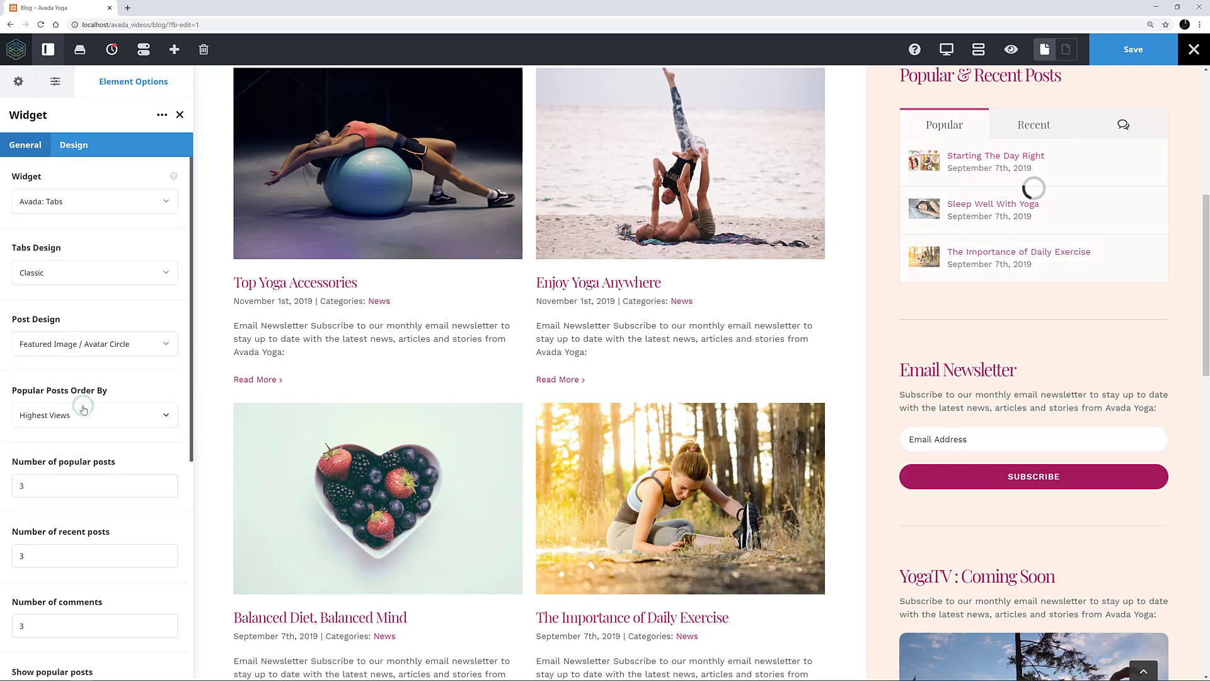
{"action": "scroll", "scroll_direction": "down", "scroll_amount": 3}
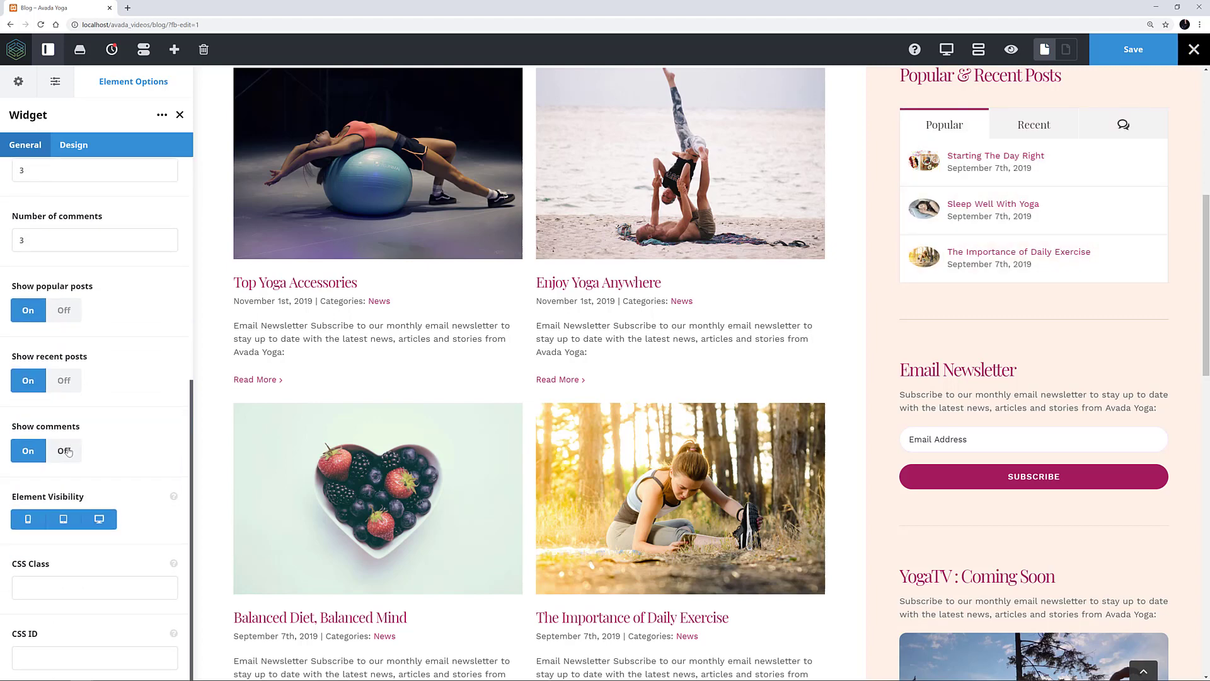
{"action": "left_click", "coordinate": [63, 449]}
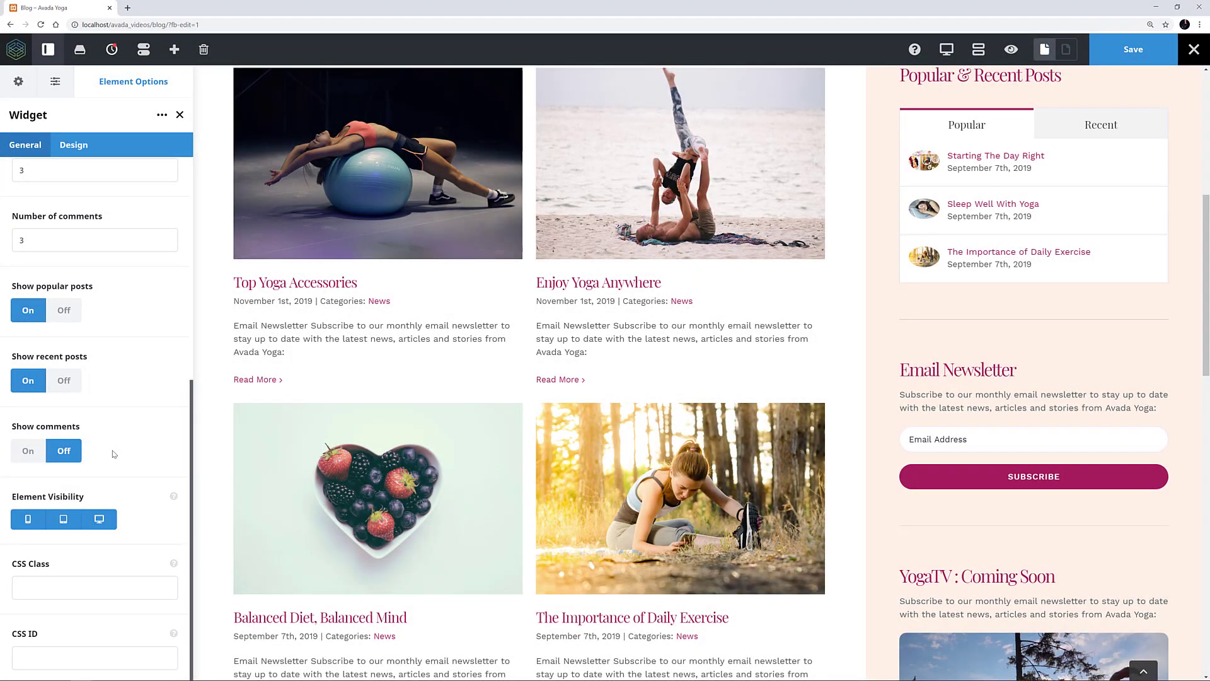
Set the widget's padding to 10px under Design.
{"action": "left_click", "coordinate": [73, 145]}
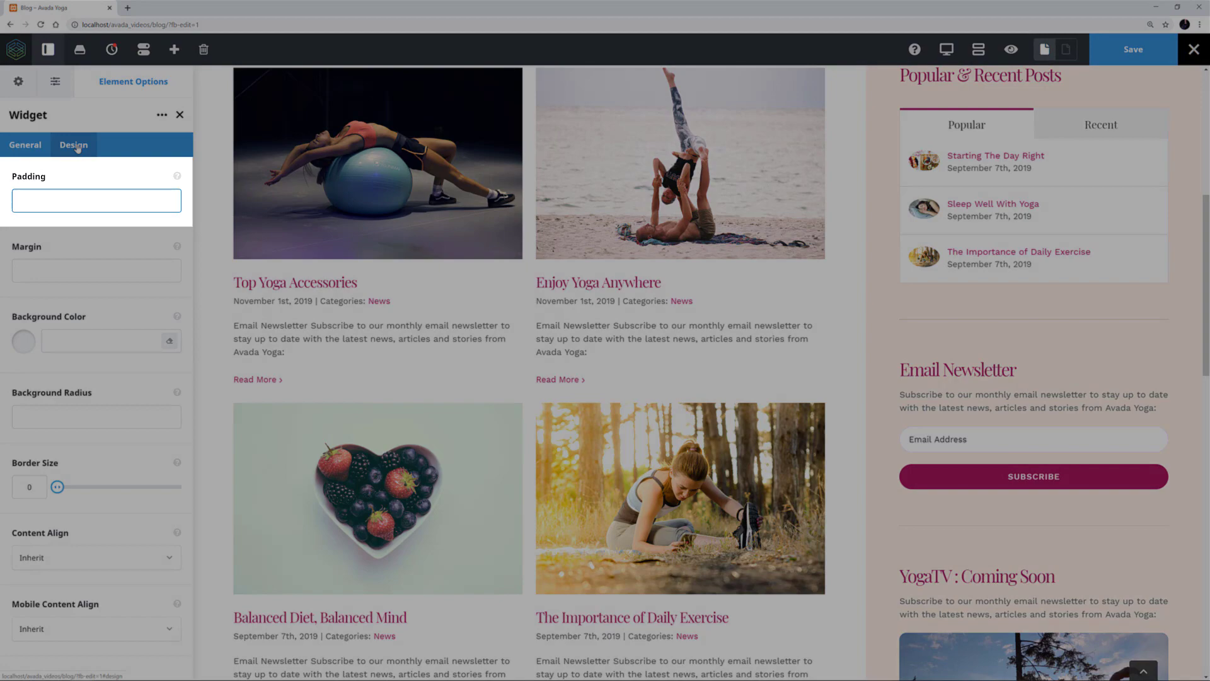
{"action": "left_click", "coordinate": [95, 201]}
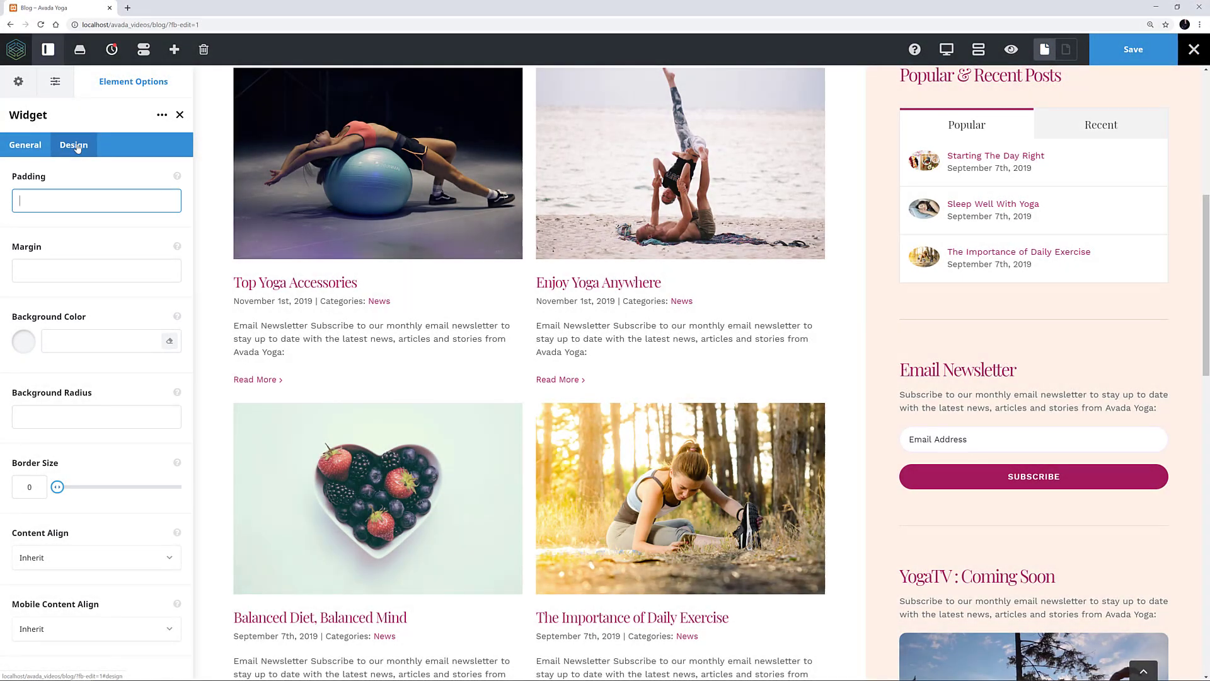
{"action": "type", "text": "10px"}
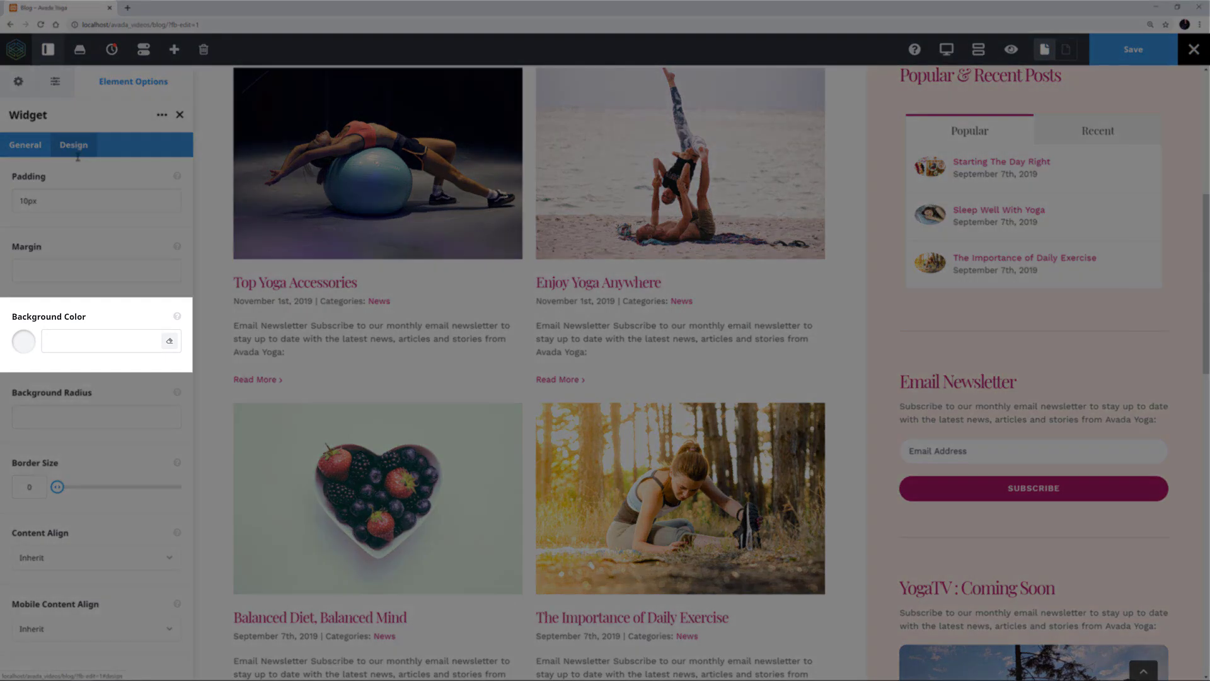
Give the widget a #ad1f5f background colour and 10px background radius.
{"action": "left_click", "coordinate": [108, 340]}
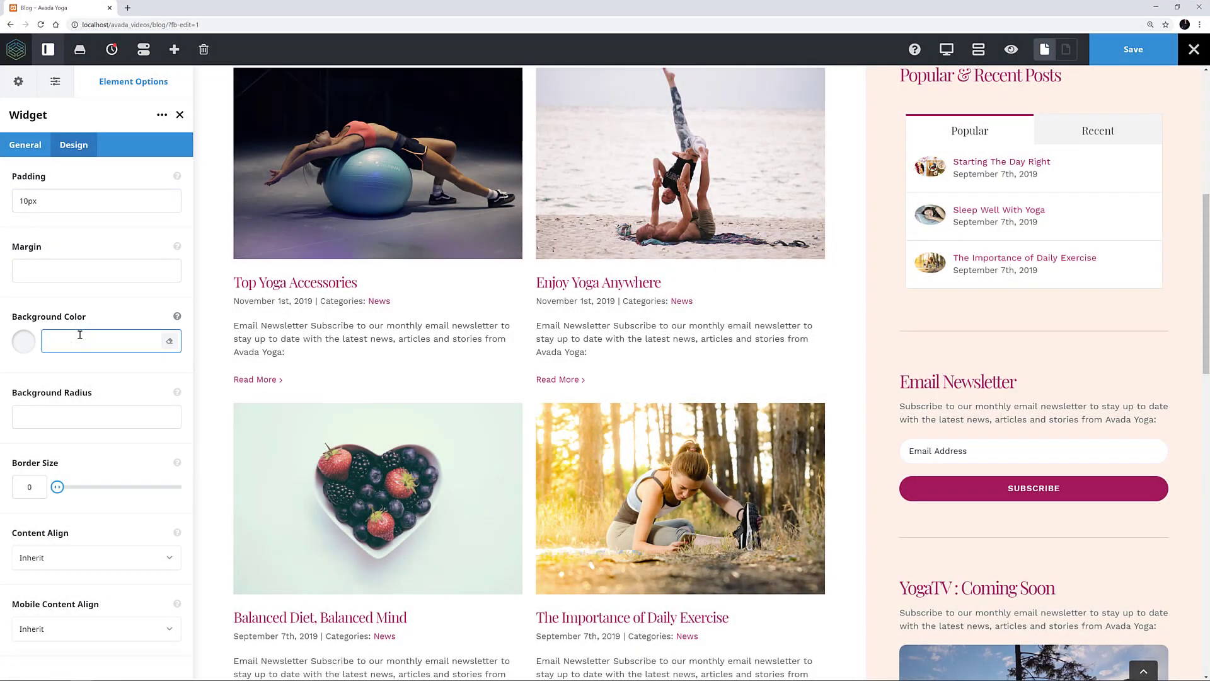
{"action": "type", "text": "#ad1f5f"}
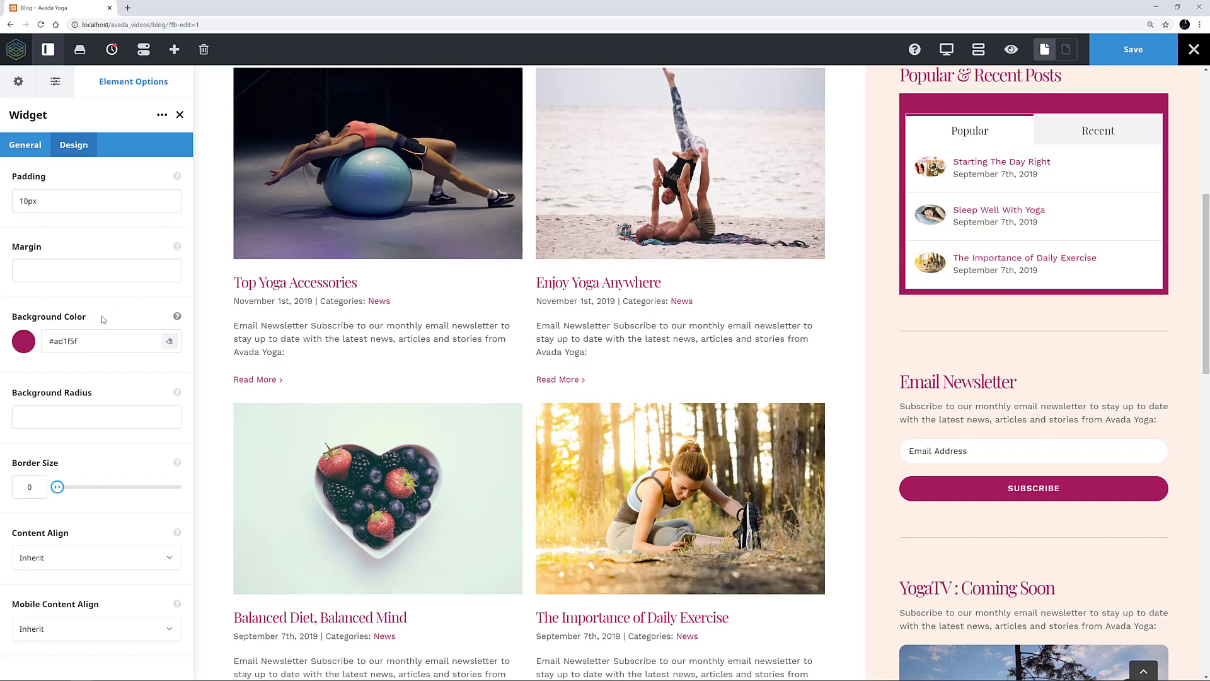
{"action": "left_click", "coordinate": [95, 416]}
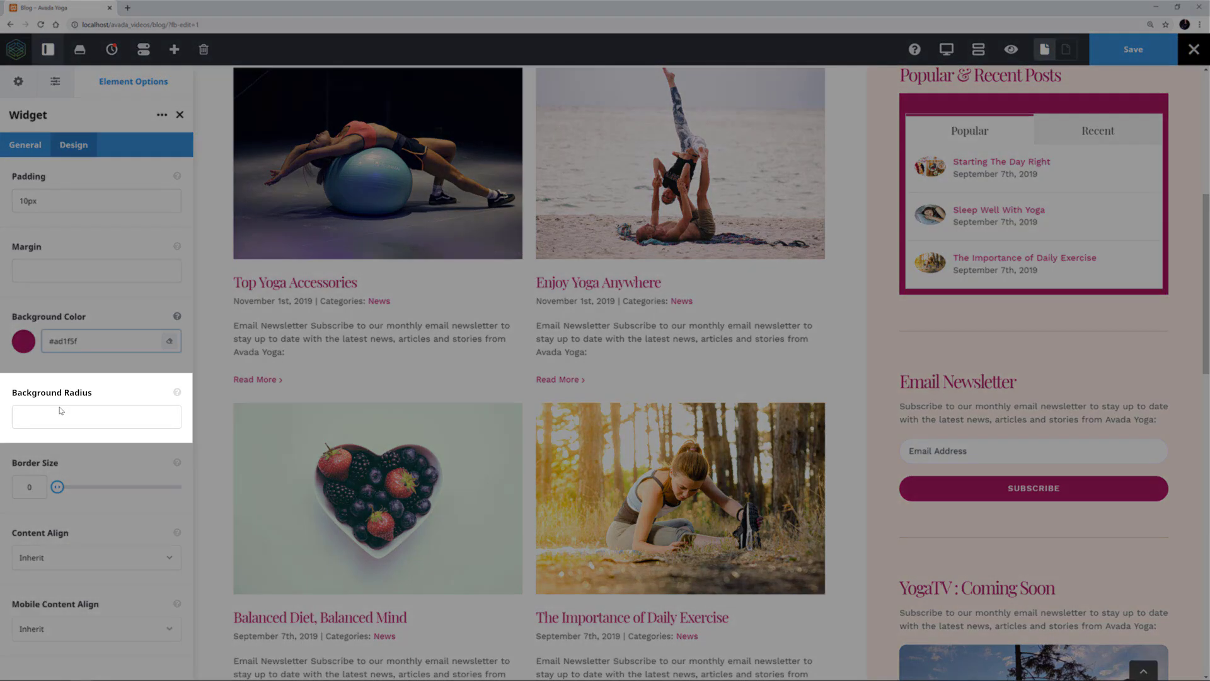
{"action": "left_click", "coordinate": [96, 416]}
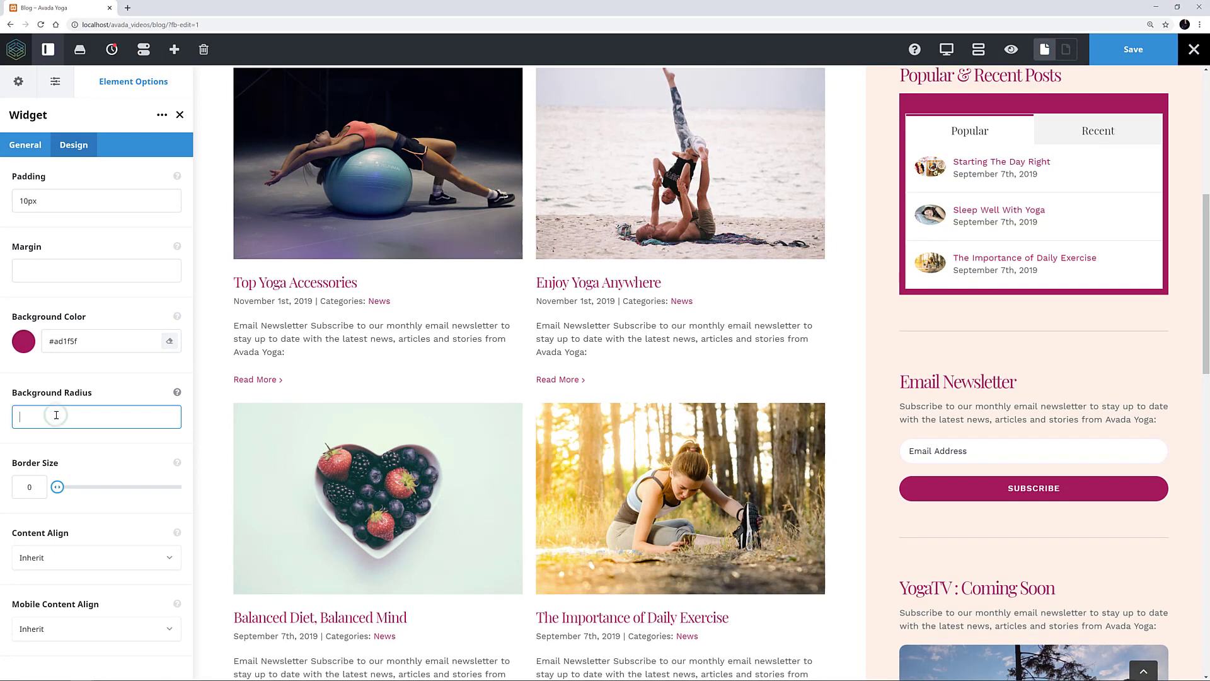
{"action": "type", "text": "10px"}
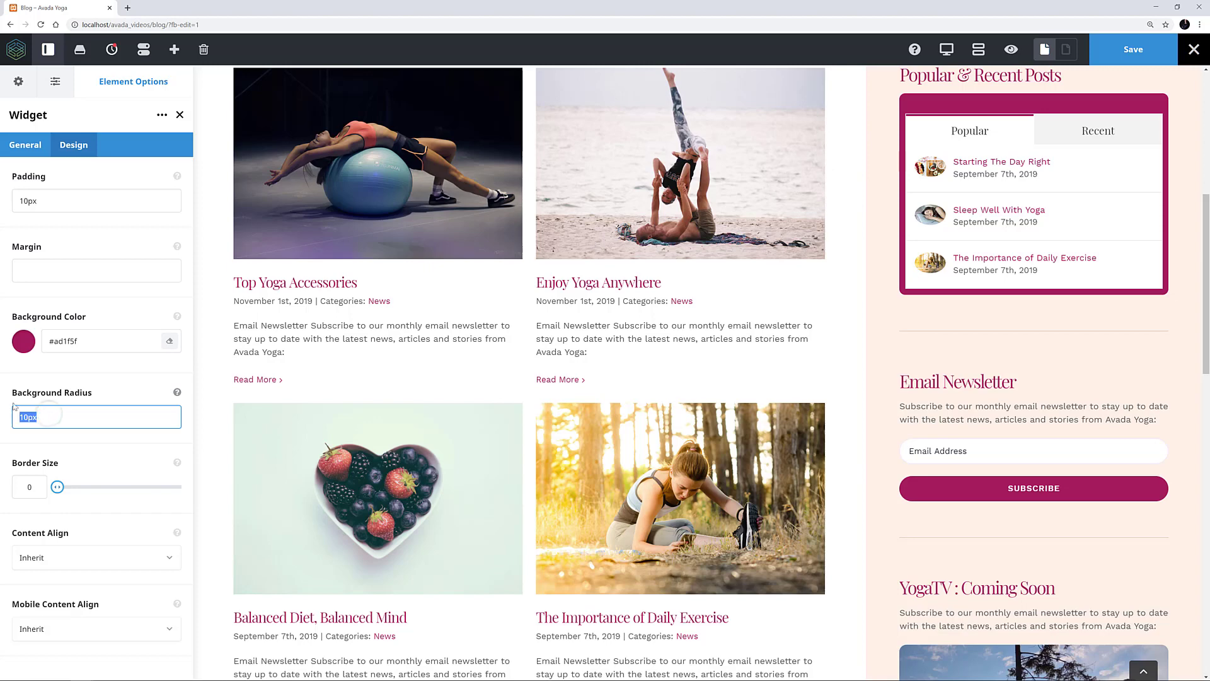
Clear padding, background colour and radius, test Border Size 4, then return it to 0.
{"action": "left_click", "coordinate": [96, 200]}
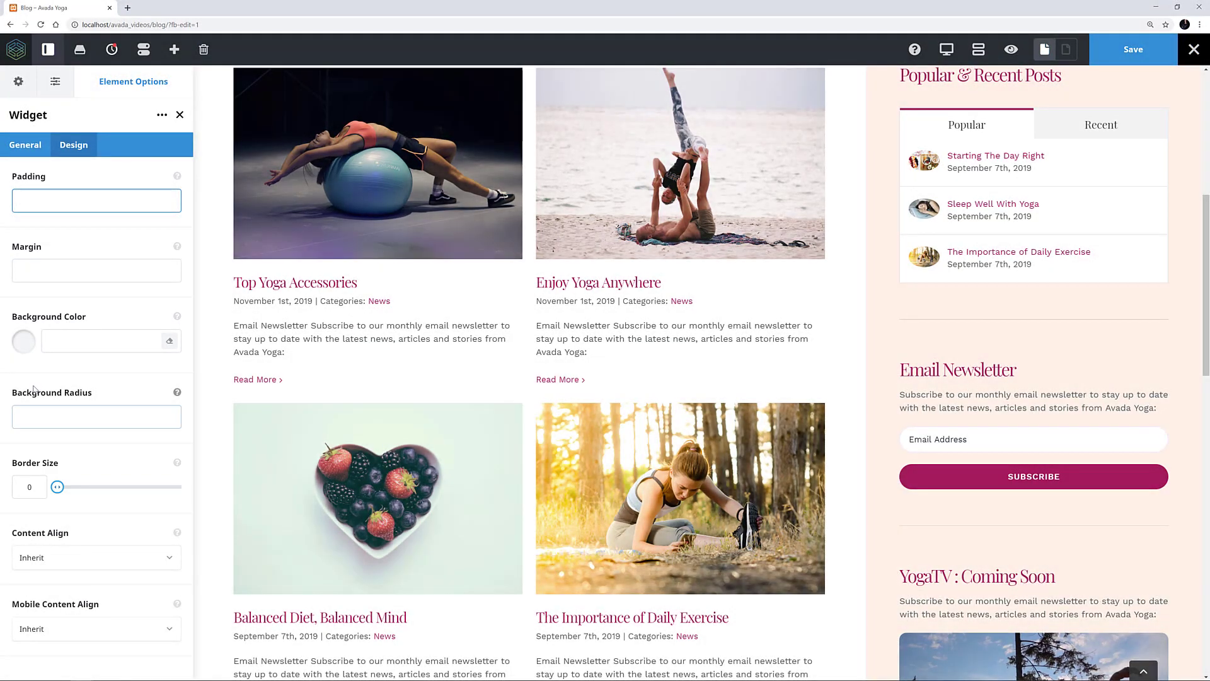
{"action": "left_click_drag", "start_coordinate": [58, 486], "coordinate": [67, 486]}
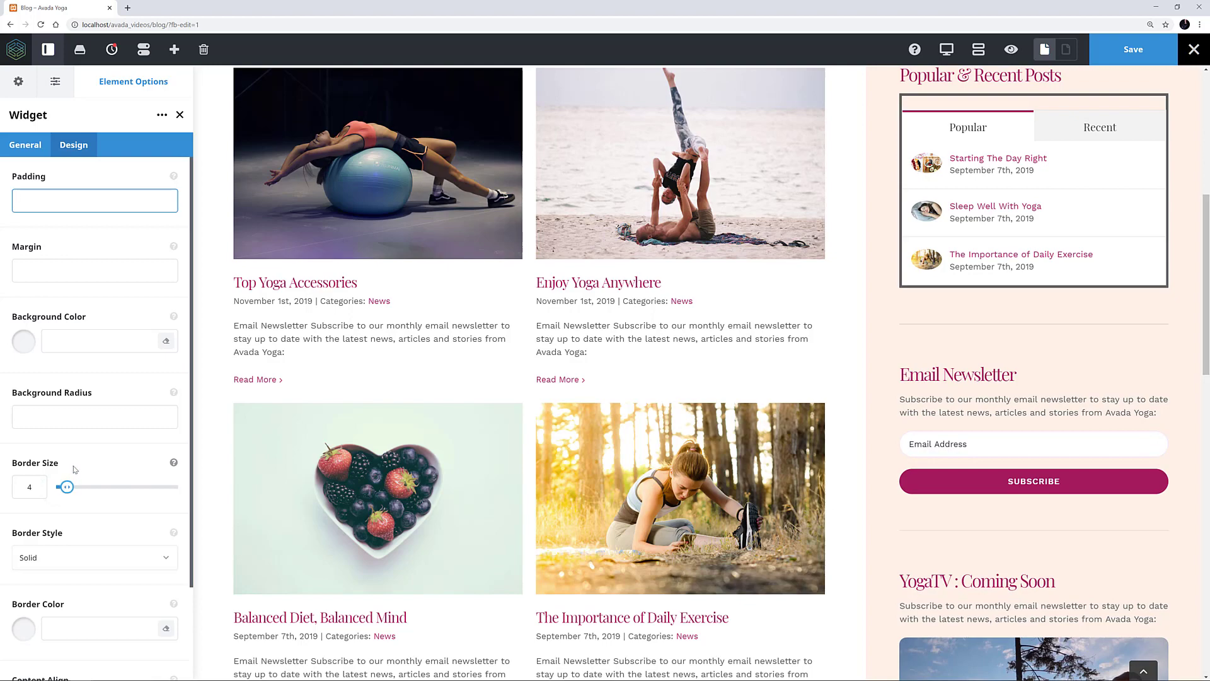
{"action": "scroll", "scroll_direction": "down", "scroll_amount": 3}
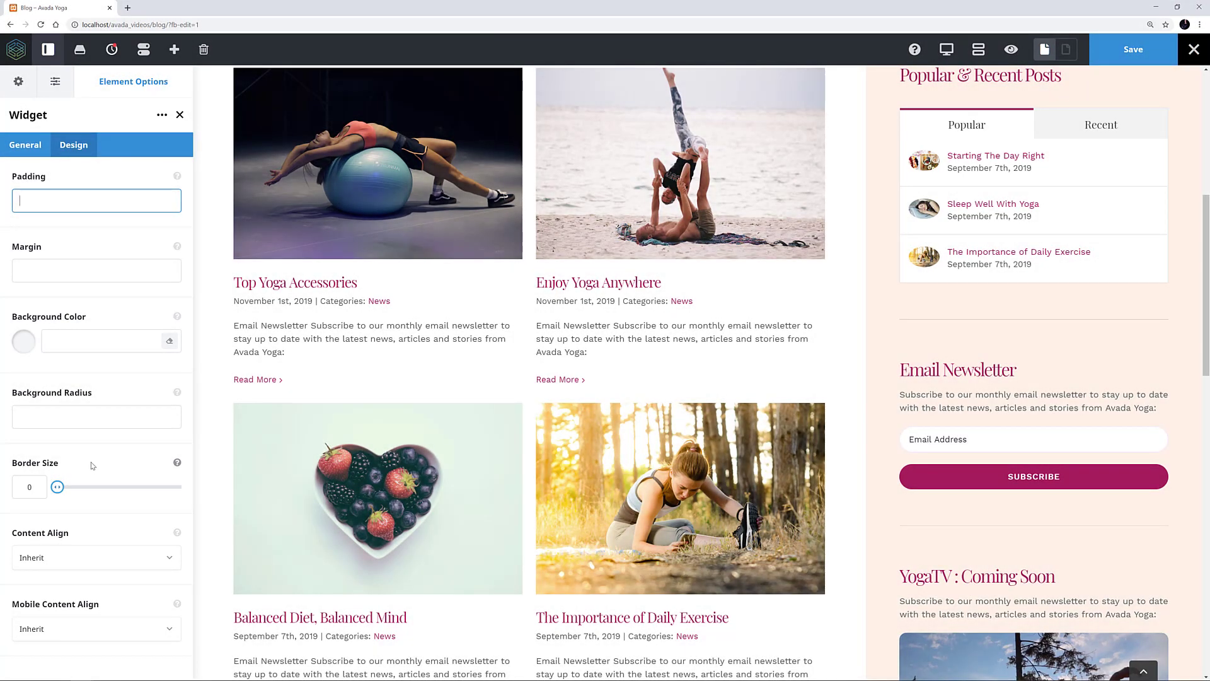
{"action": "left_click", "coordinate": [96, 557]}
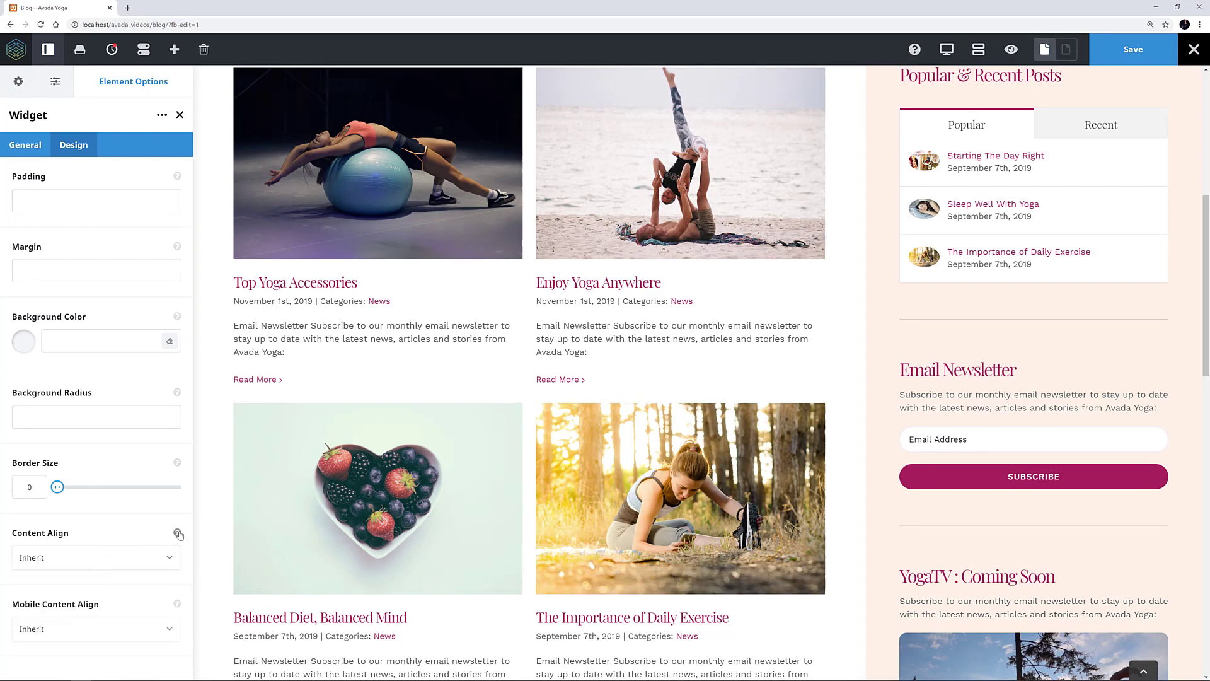
{"action": "mouse_move", "coordinate": [178, 532]}
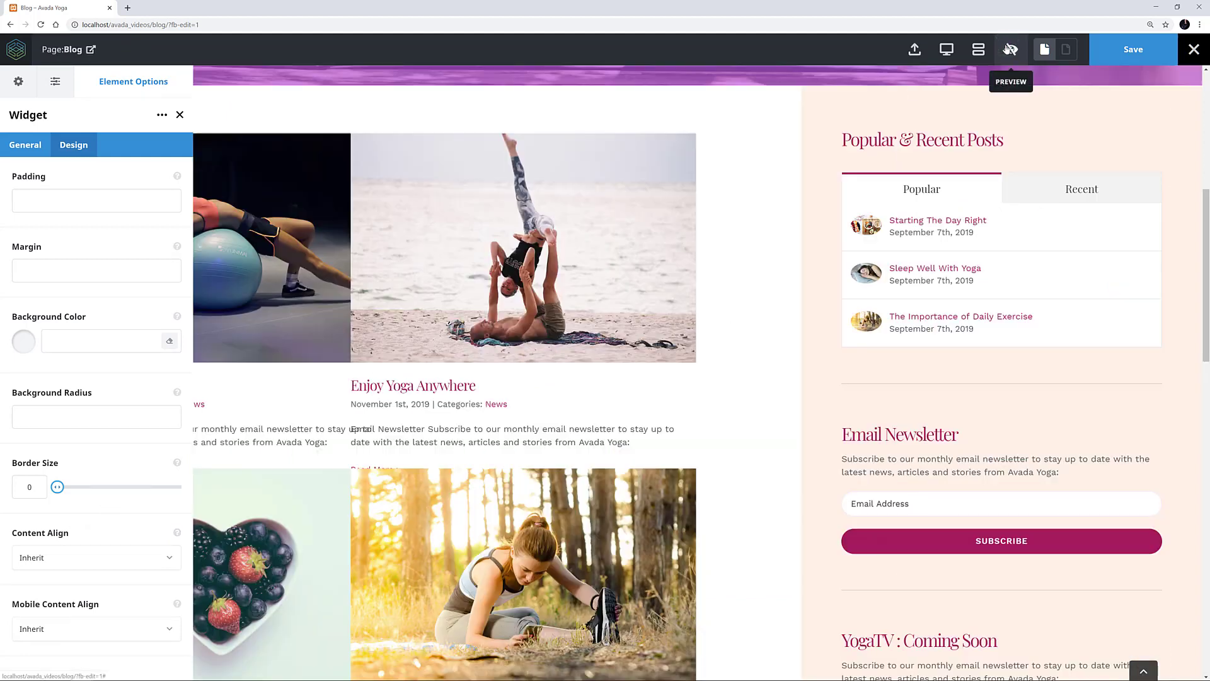
Preview the blog page with the plain tabs widget in the sidebar.
{"action": "left_click", "coordinate": [1011, 49]}
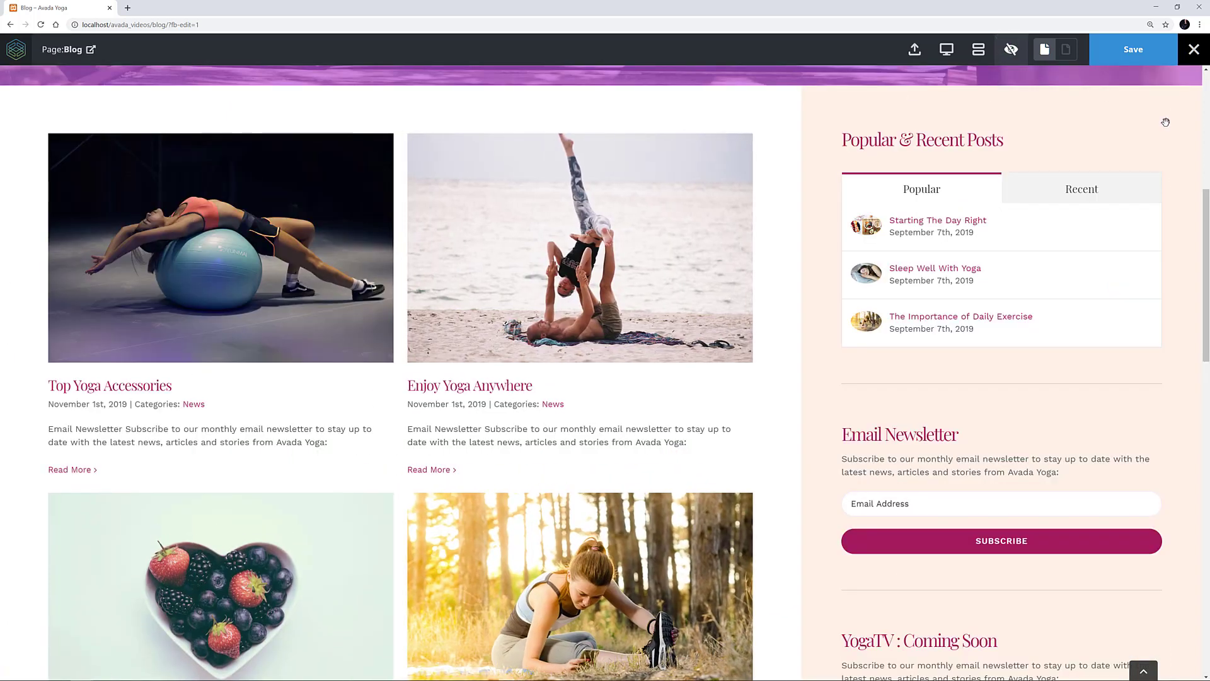